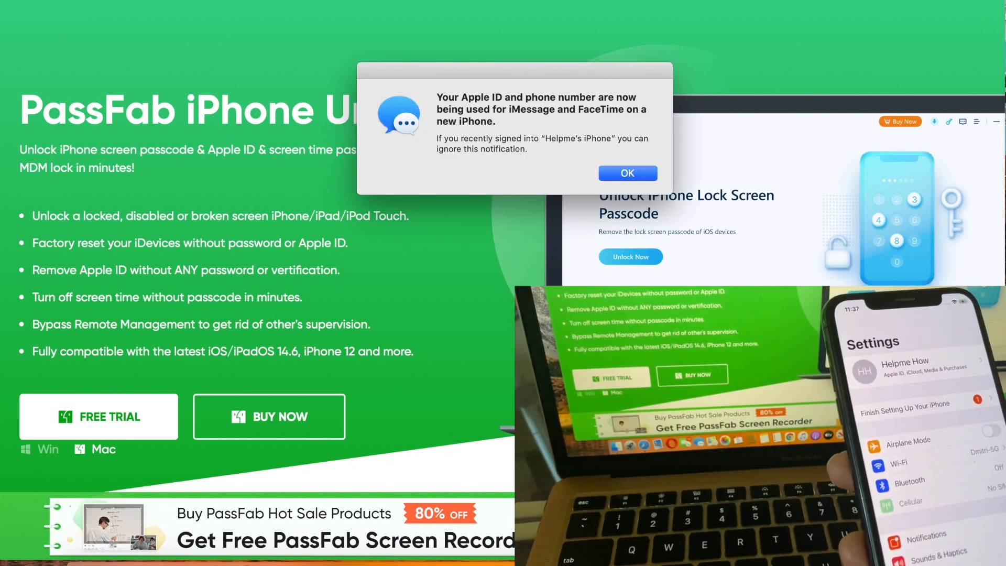
Get the PassFab iPhone Unlocker free trial for Mac from the PassFab website
click(627, 173)
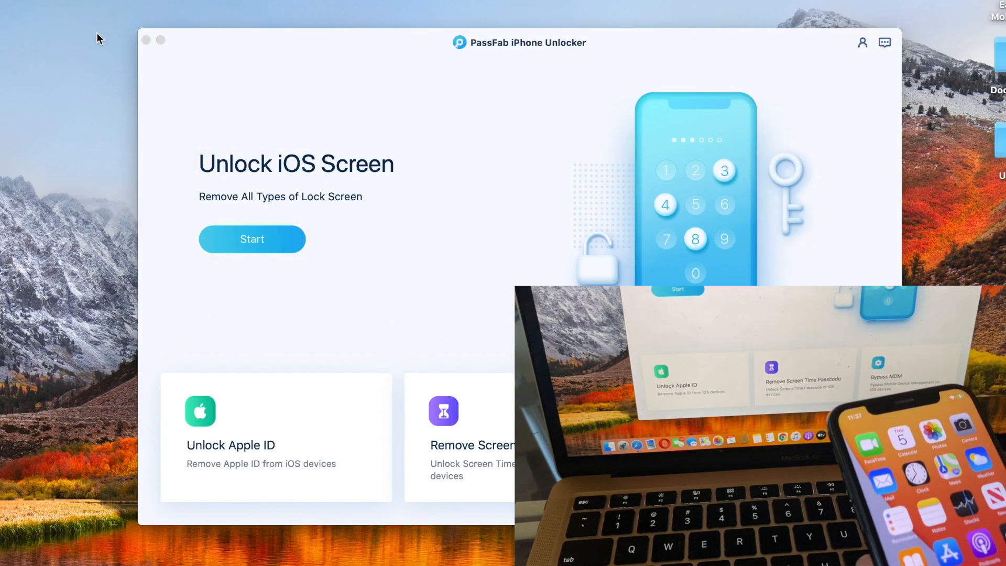
mouse_move(125, 68)
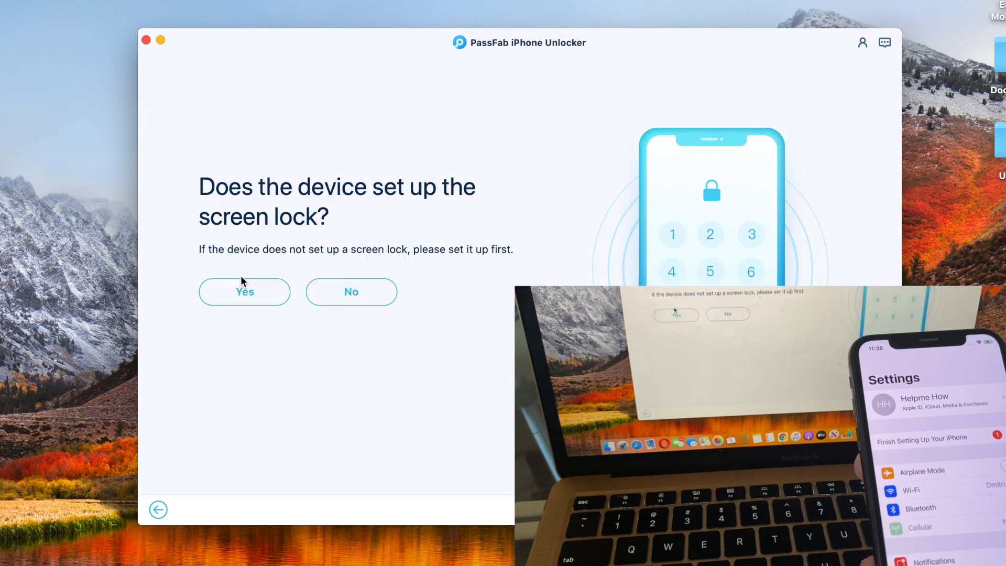
Confirm the phone has a screen lock set and two-factor authentication enabled
click(245, 292)
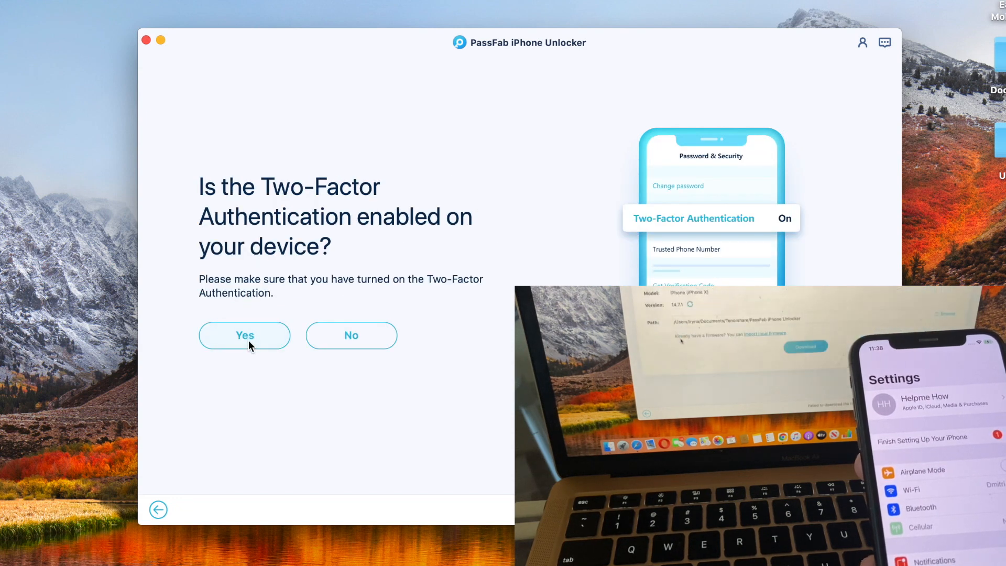
click(244, 336)
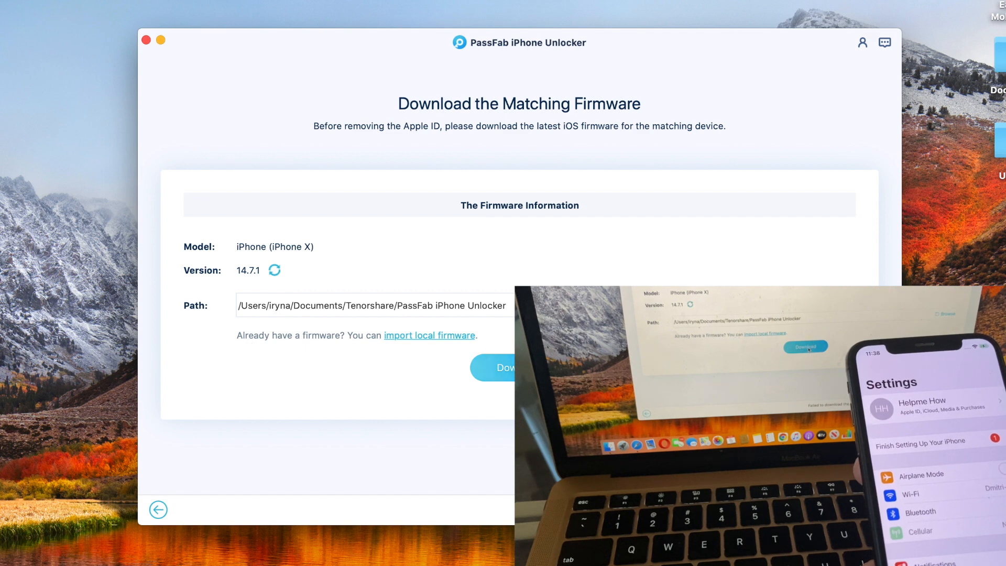
Download the iOS 14.7.1 firmware for the iPhone X and start removing the Apple ID
click(499, 368)
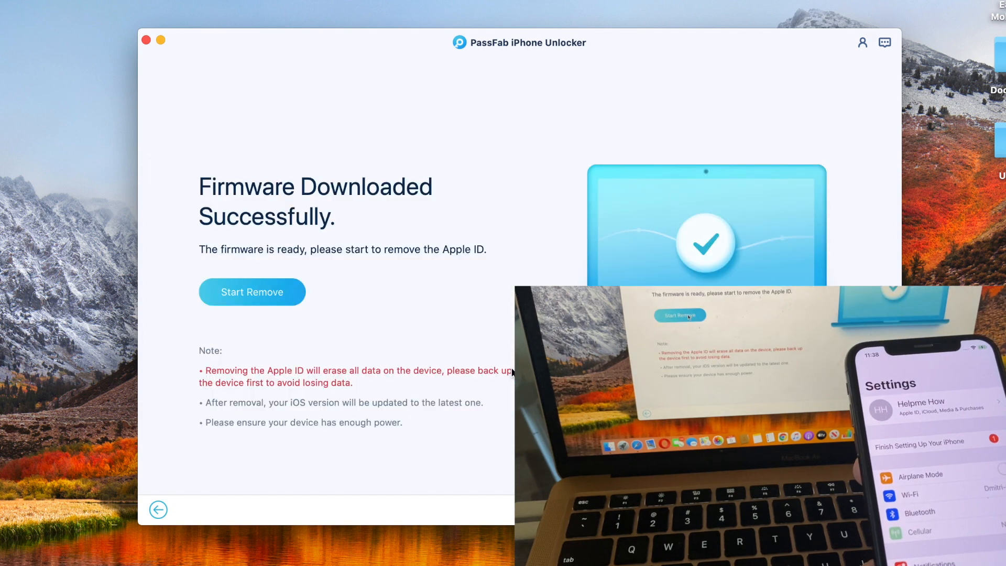
click(253, 292)
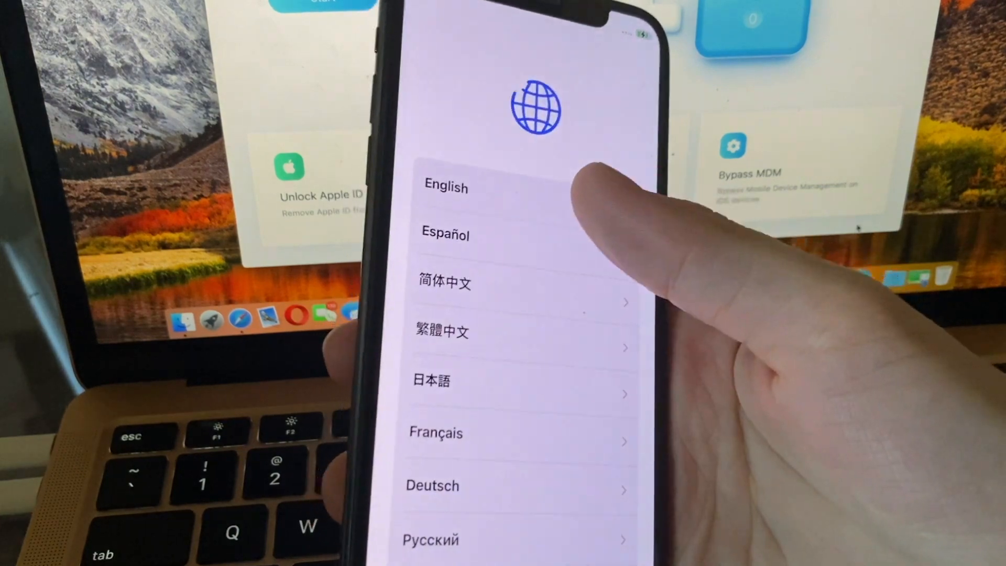
Choose English as the restarted iPhone's language on the Hello screen
click(446, 187)
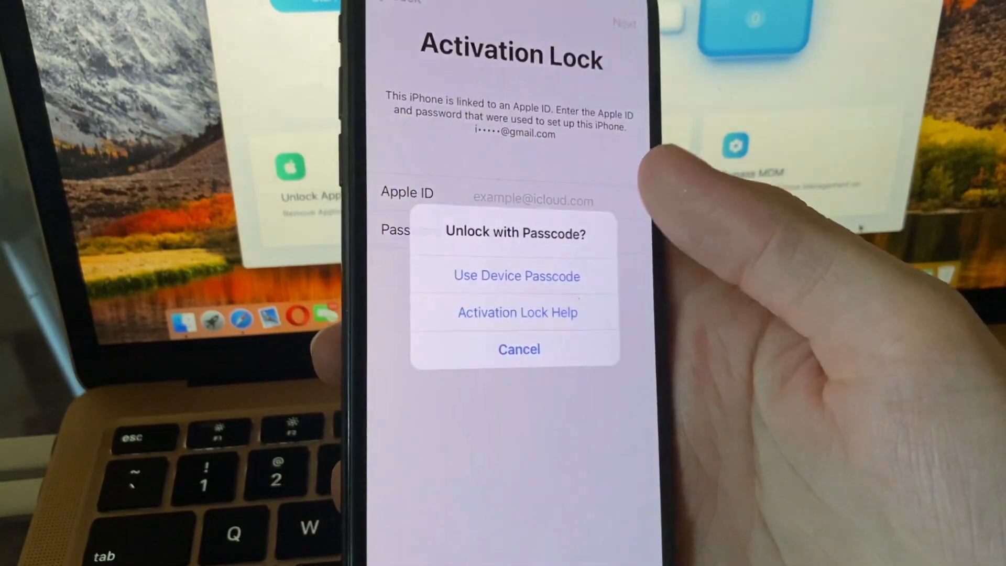
Pass Activation Lock using the device passcode instead of the old Apple ID
click(519, 350)
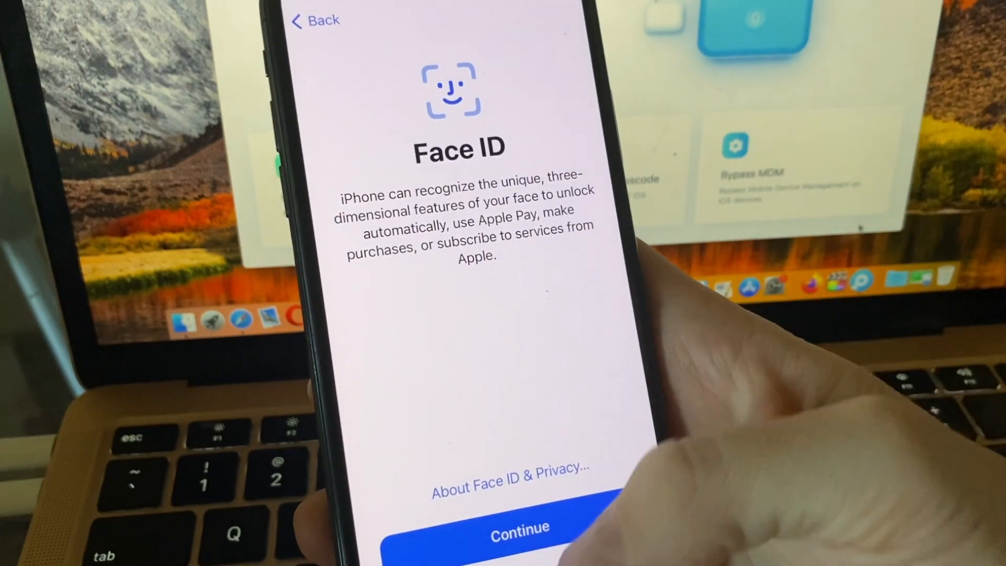
Skip past Face ID and keep the new six-digit passcode despite the easy-to-guess warning
click(517, 540)
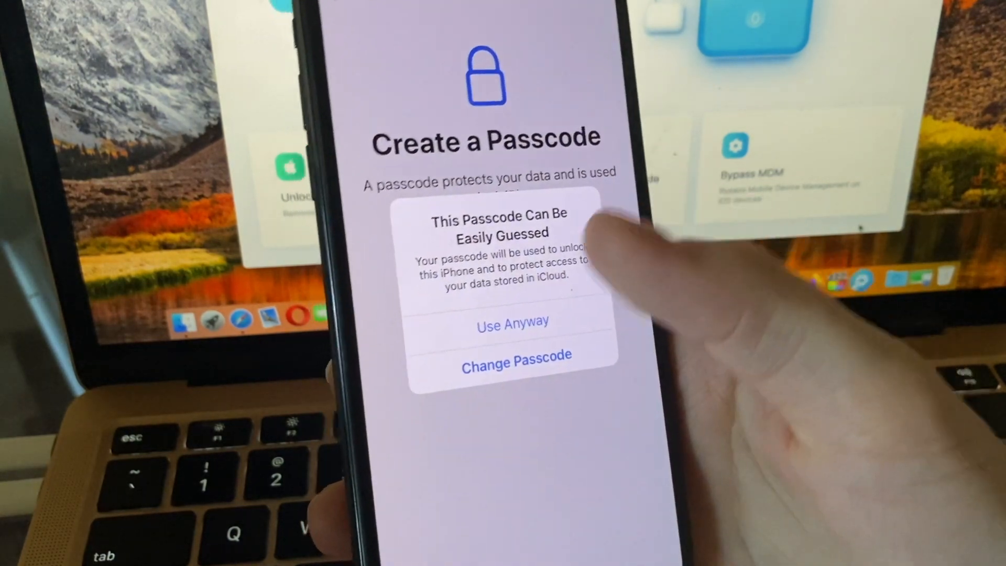
click(513, 321)
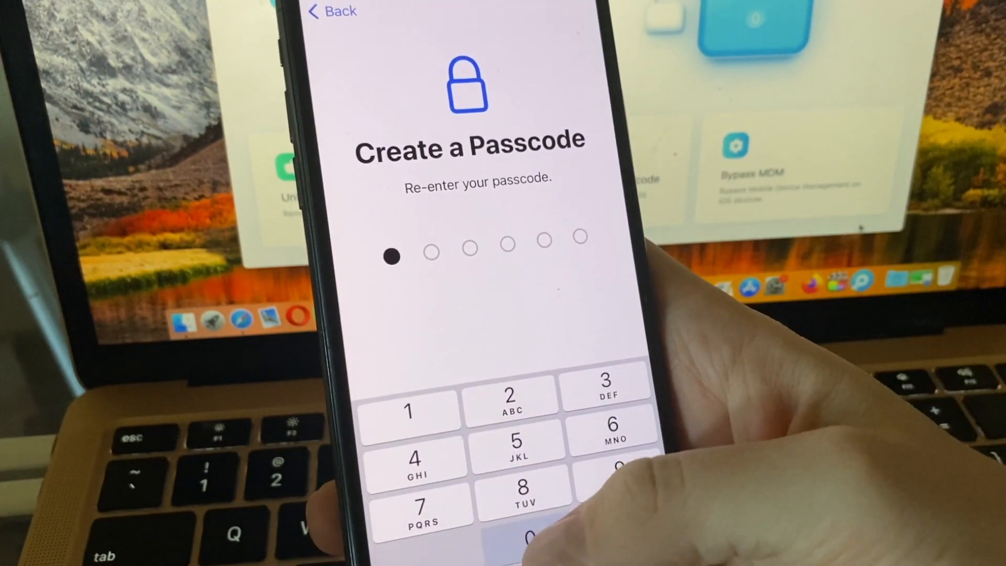